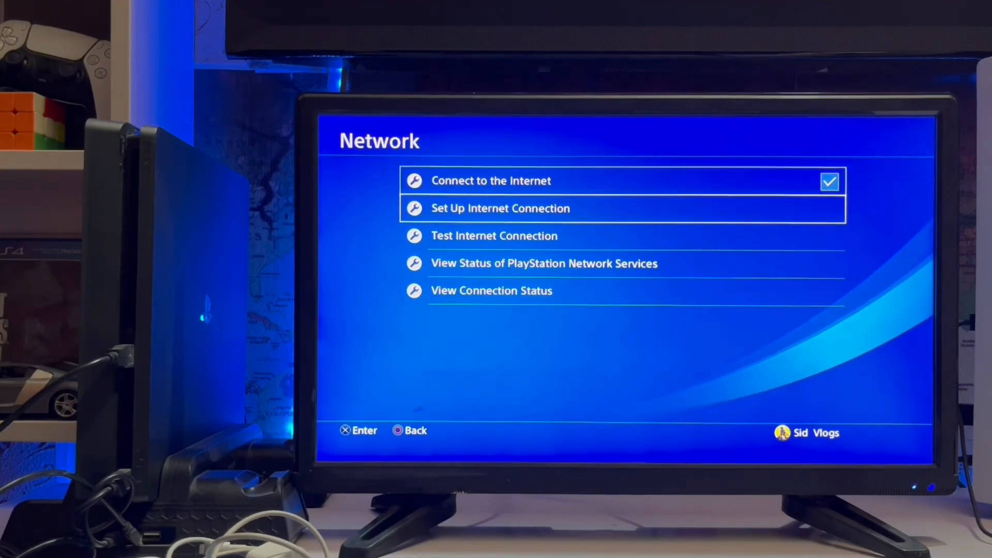
Step: Start the Set Up Internet Connection setup from the PS4 Network settings
click(498, 209)
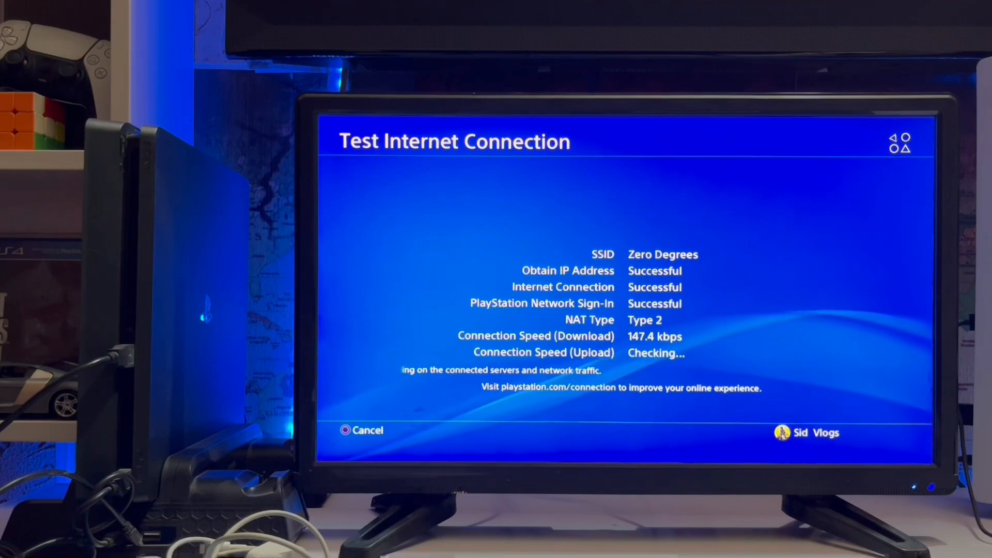
Step: Leave the test after IP, internet and PSN sign-in show Successful, returning to Network settings
click(367, 430)
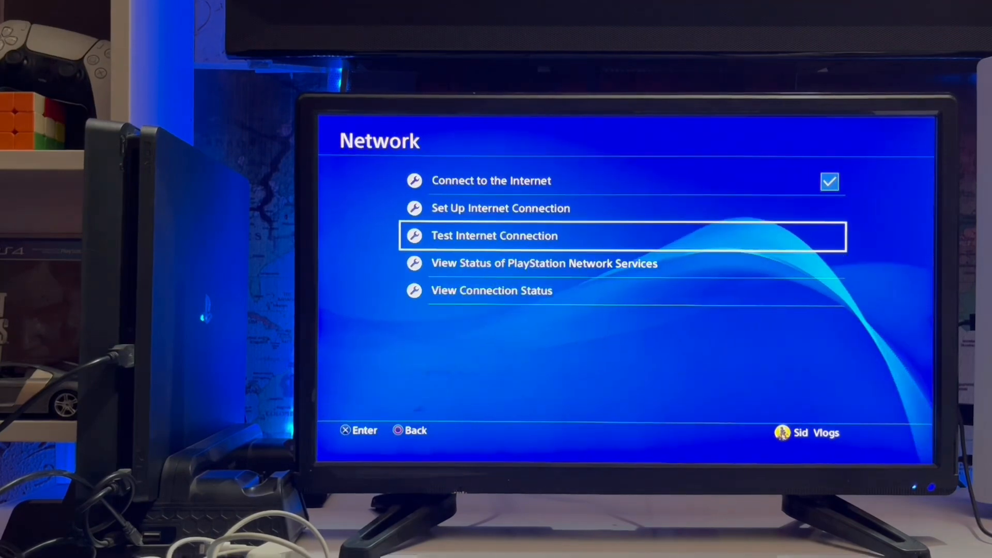